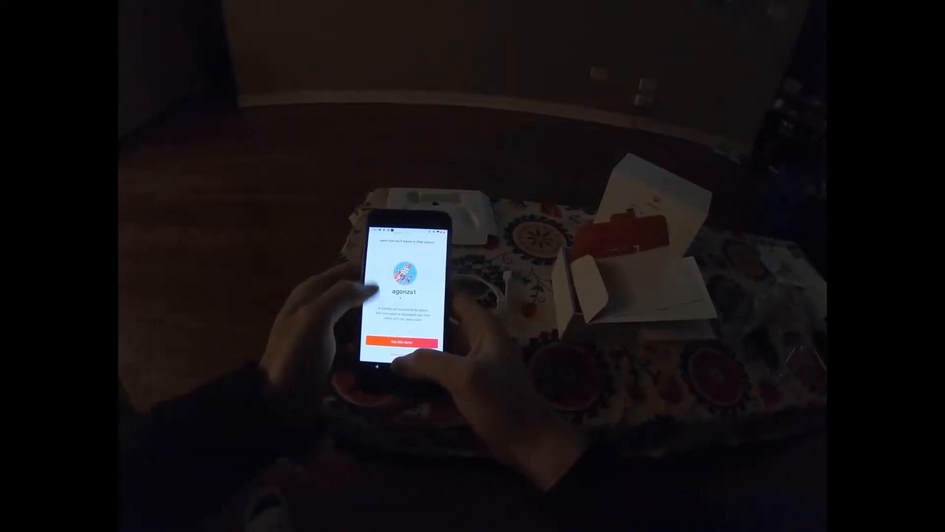
Step: Briefly reveal and hide the dump download and recording options at the top of webrtc-internals
left_click(404, 342)
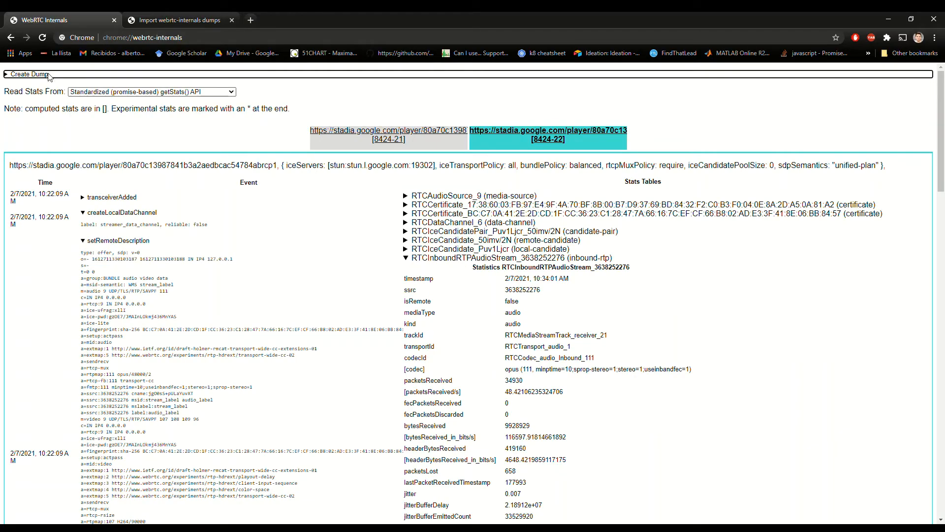
mouse_move(4, 83)
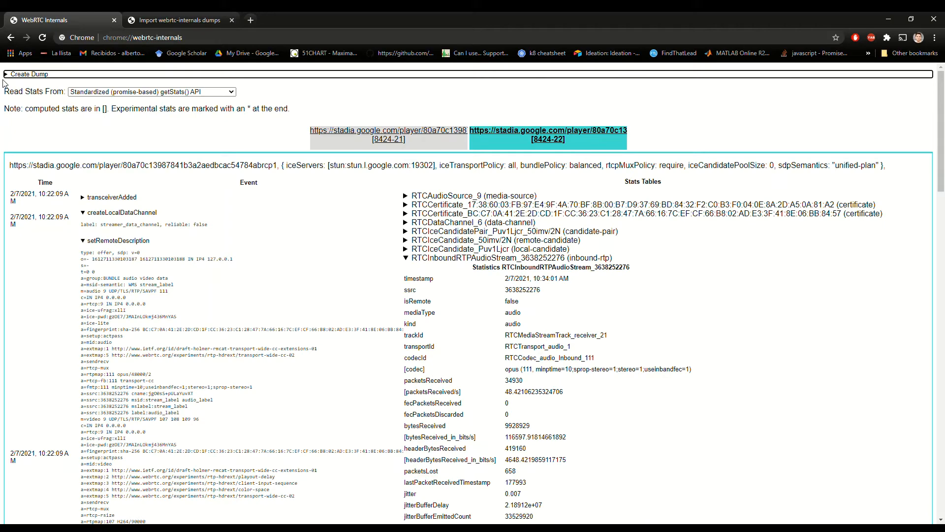
left_click(28, 73)
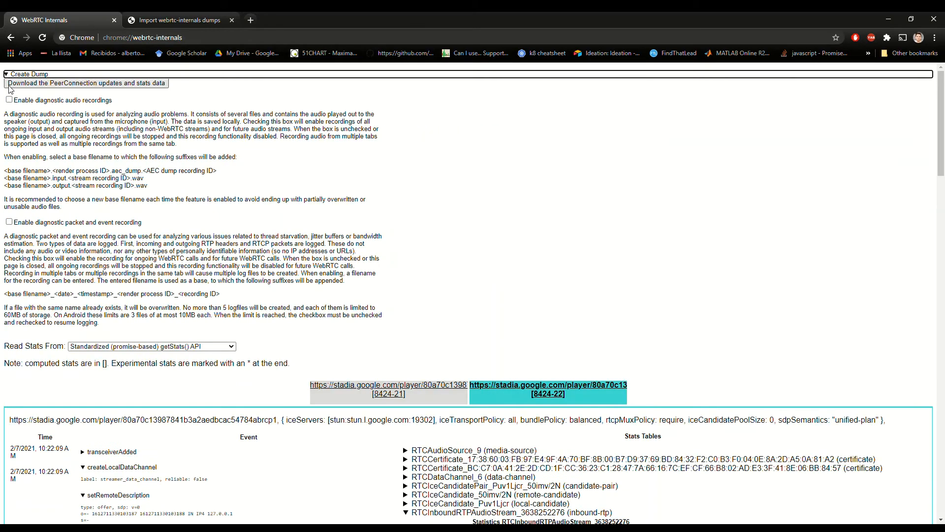
left_click(5, 74)
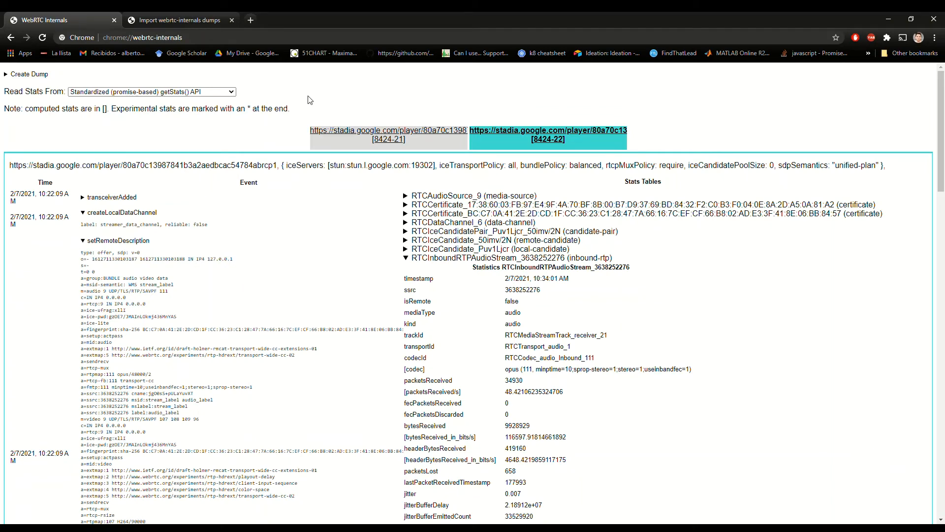
mouse_move(232, 422)
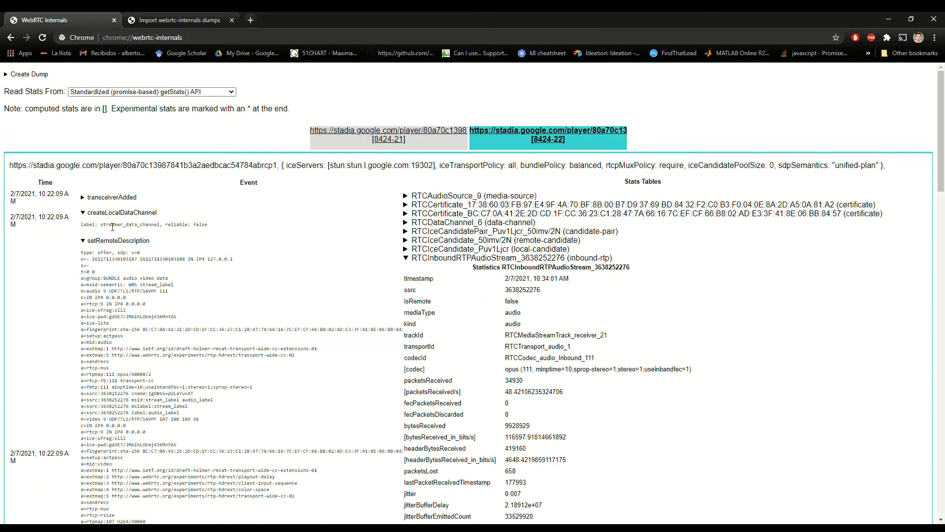
Step: Collapse createLocalDataChannel, then re-expand setRemoteDescription to view its full SDP offer
left_click(82, 216)
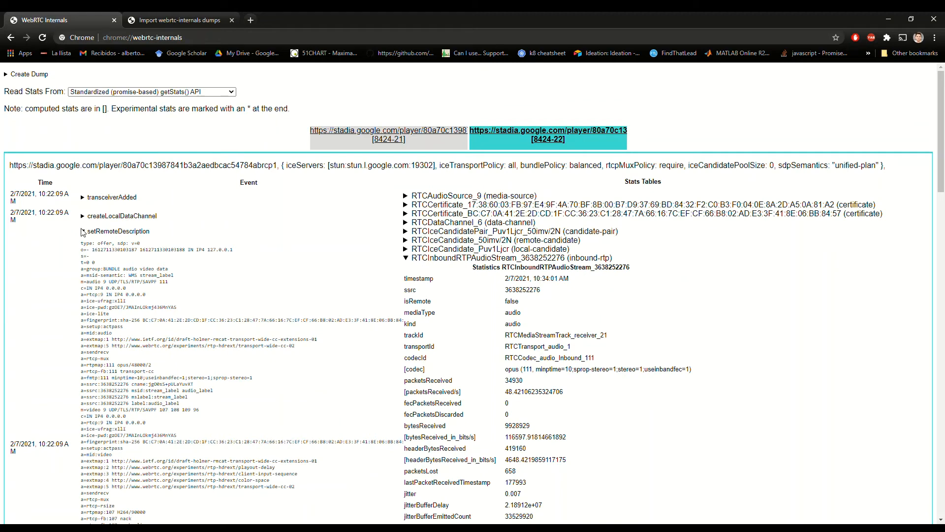
left_click(83, 230)
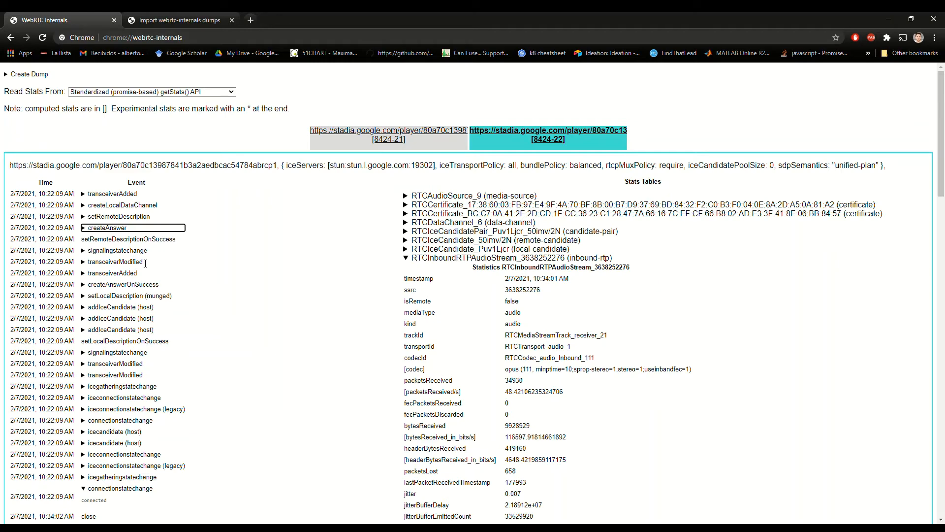
mouse_move(326, 253)
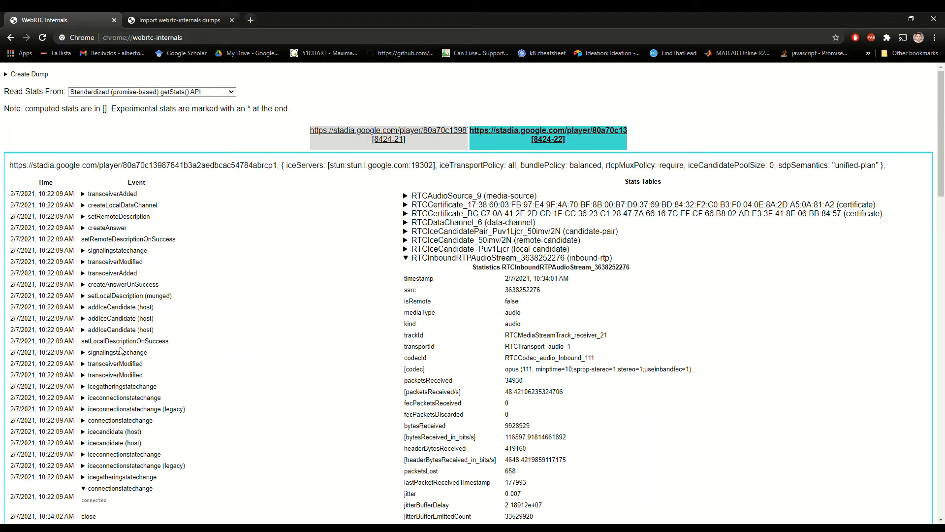
mouse_move(252, 408)
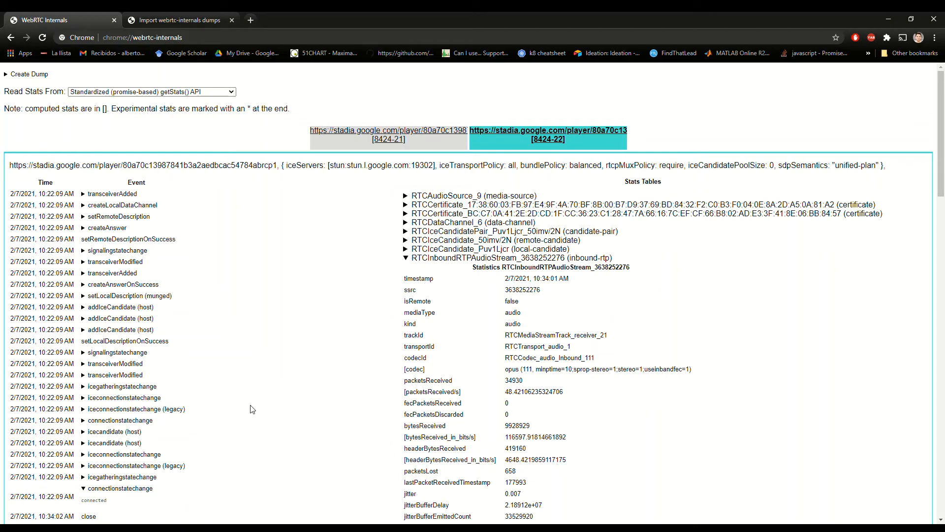
mouse_move(166, 485)
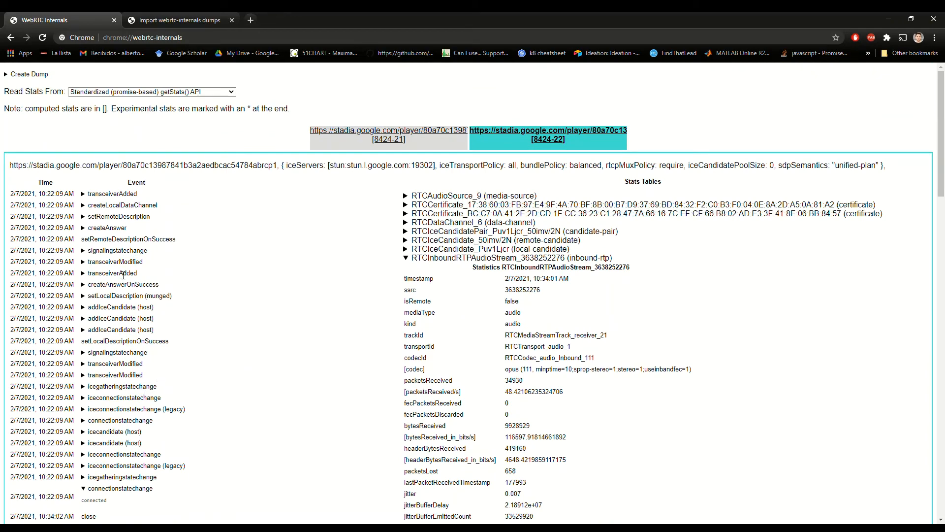
mouse_move(107, 234)
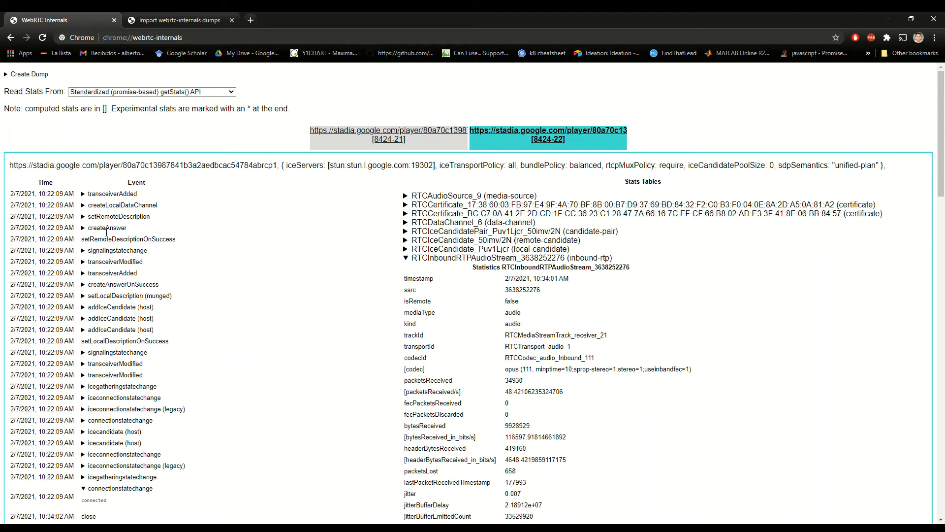
left_click(107, 227)
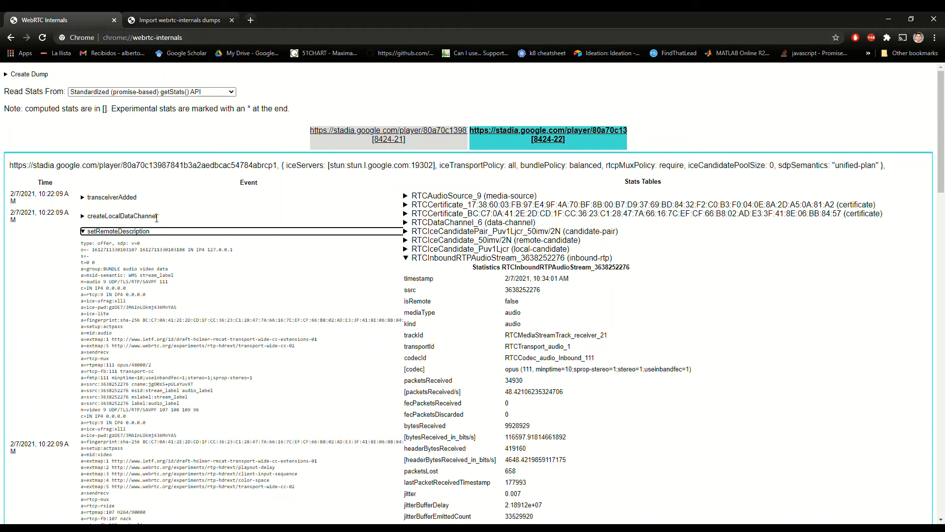
mouse_move(171, 311)
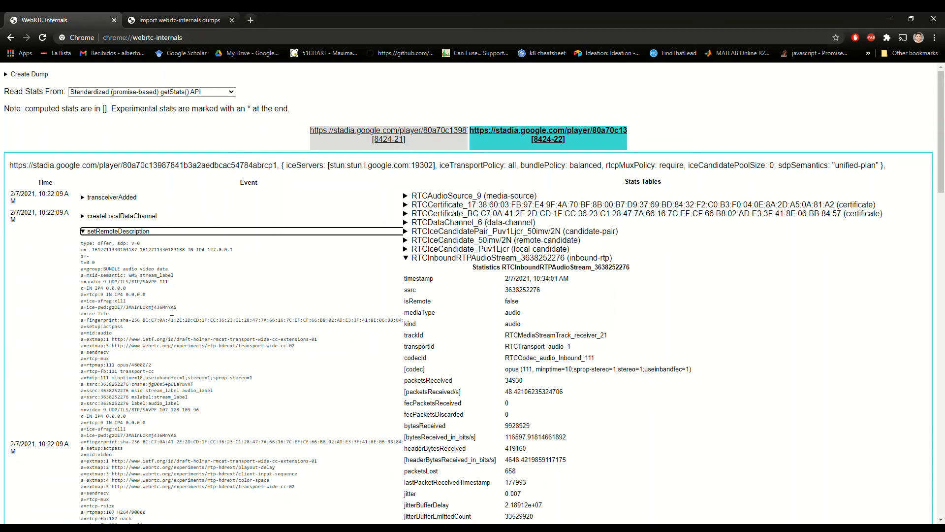
mouse_move(154, 451)
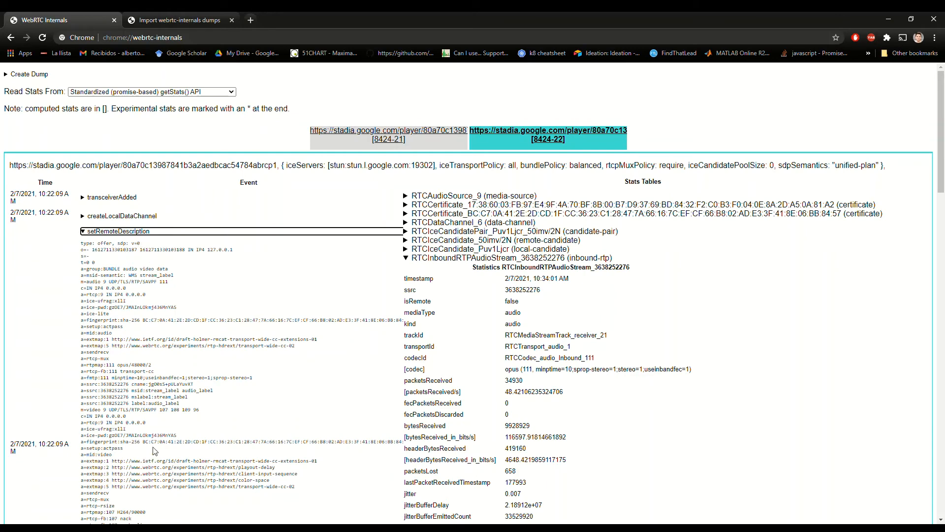
scroll("down", 3)
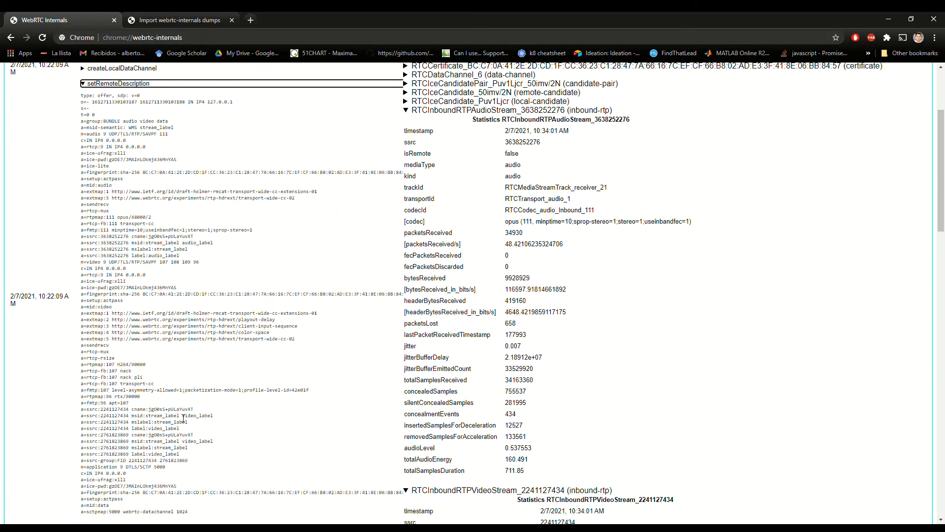
scroll("up", 3)
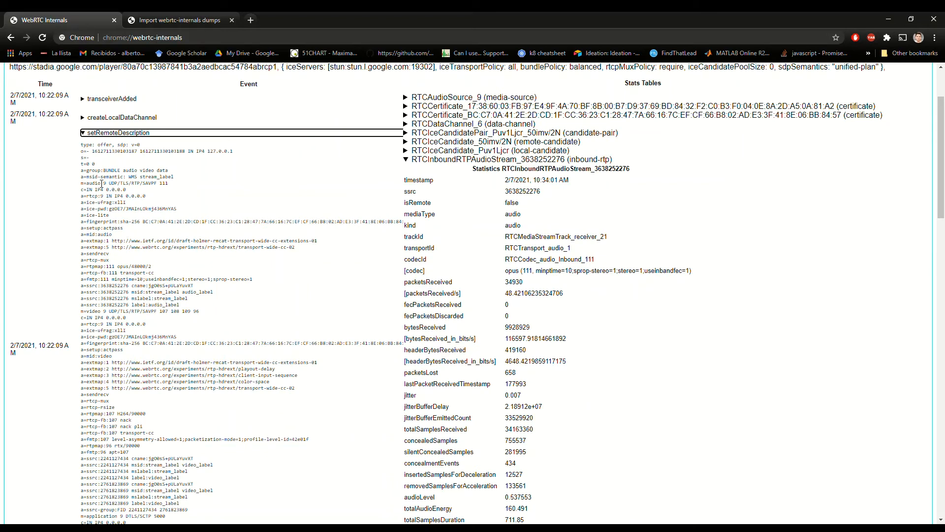
mouse_move(268, 278)
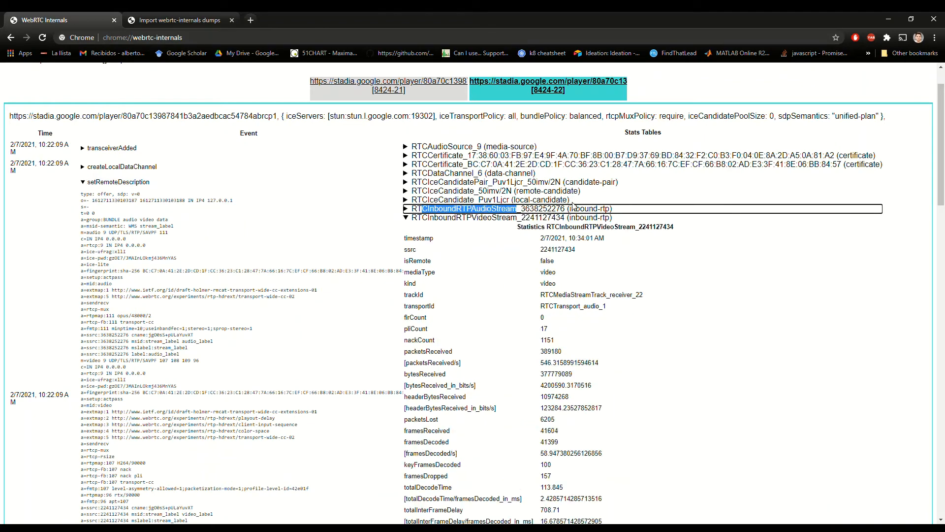
left_click(412, 208)
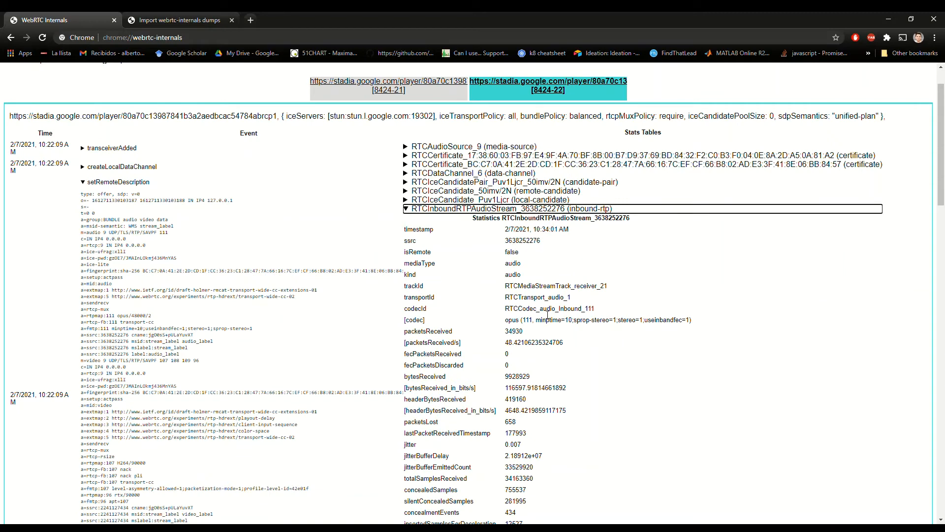
scroll("down", 3)
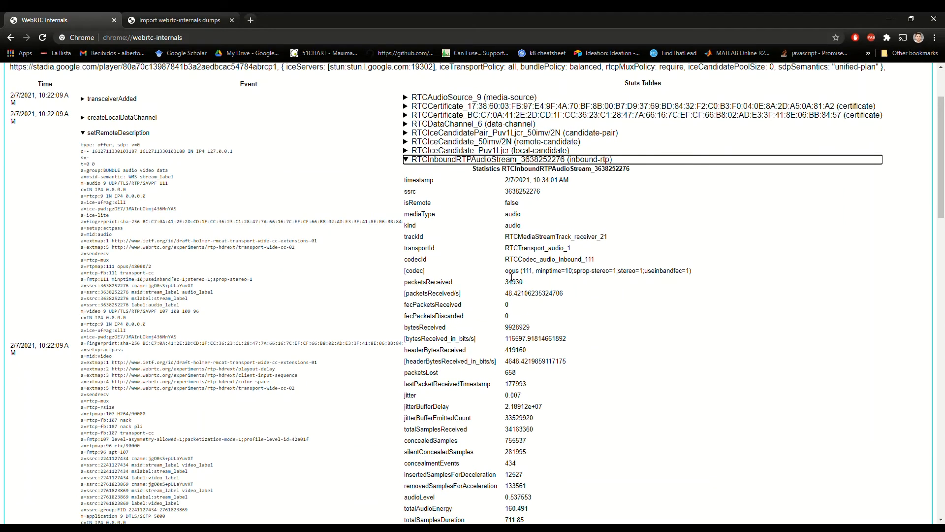
mouse_move(506, 273)
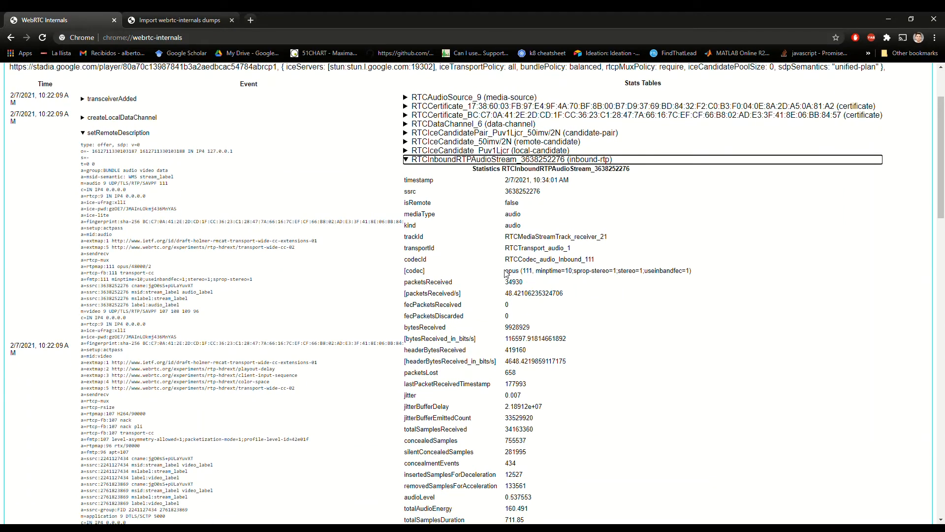
double_click(512, 270)
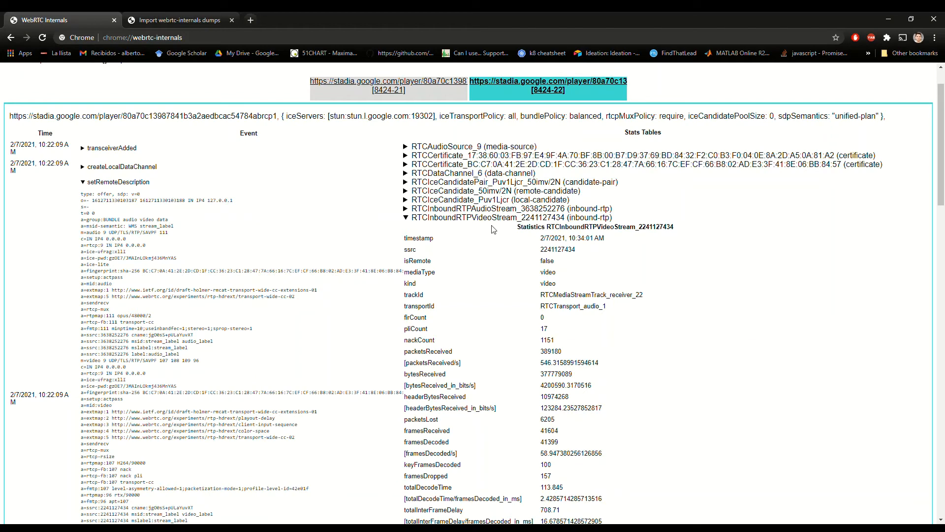
mouse_move(628, 368)
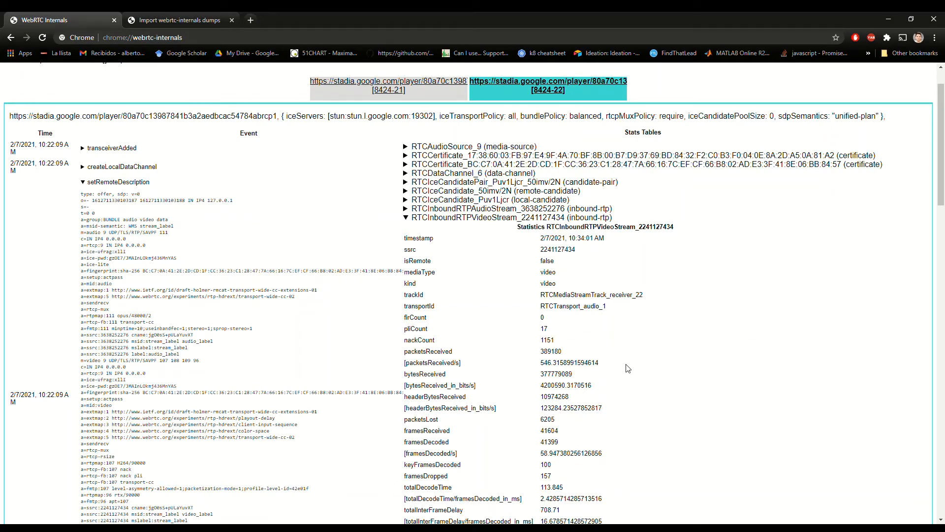
scroll("down", 3)
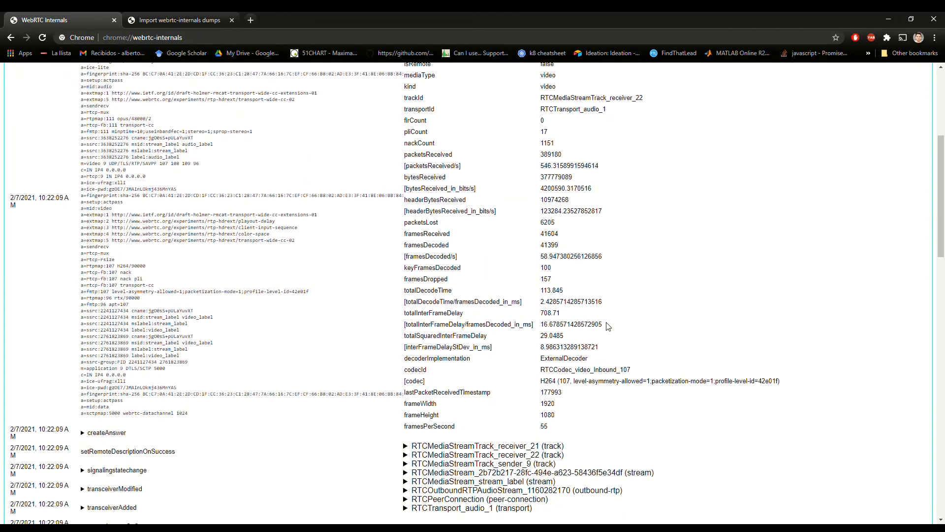
scroll("down", 3)
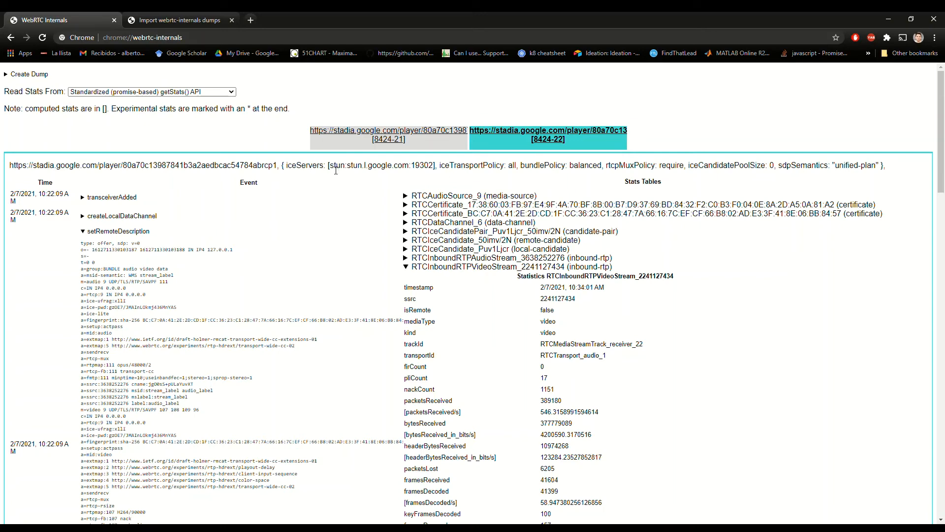
double_click(380, 166)
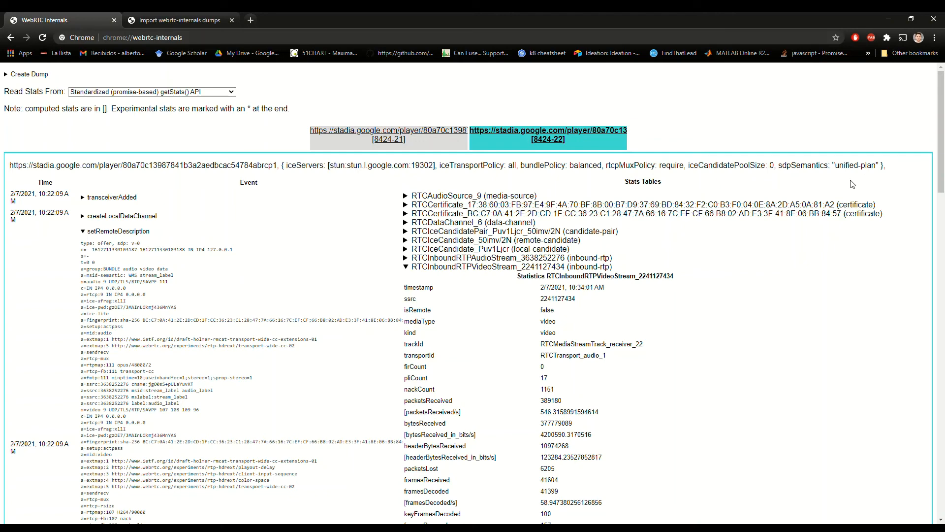
mouse_move(267, 211)
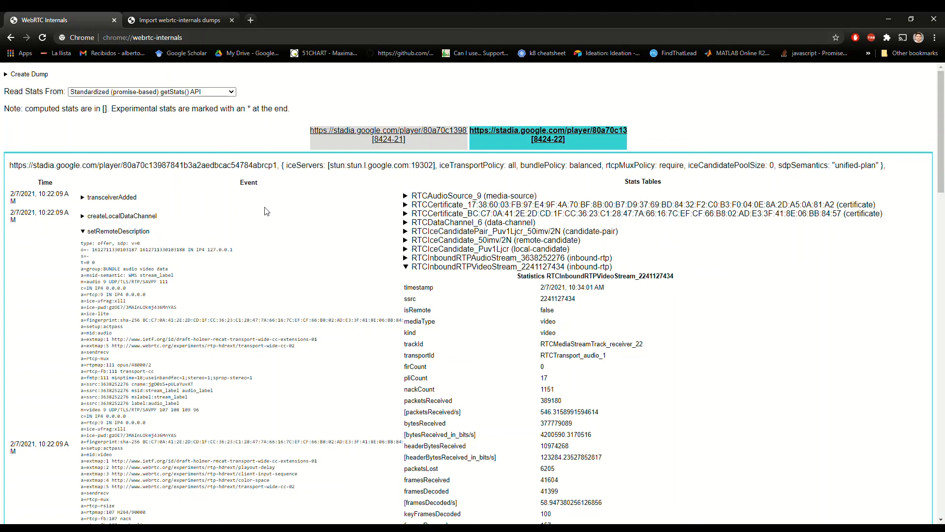
scroll("down", 3)
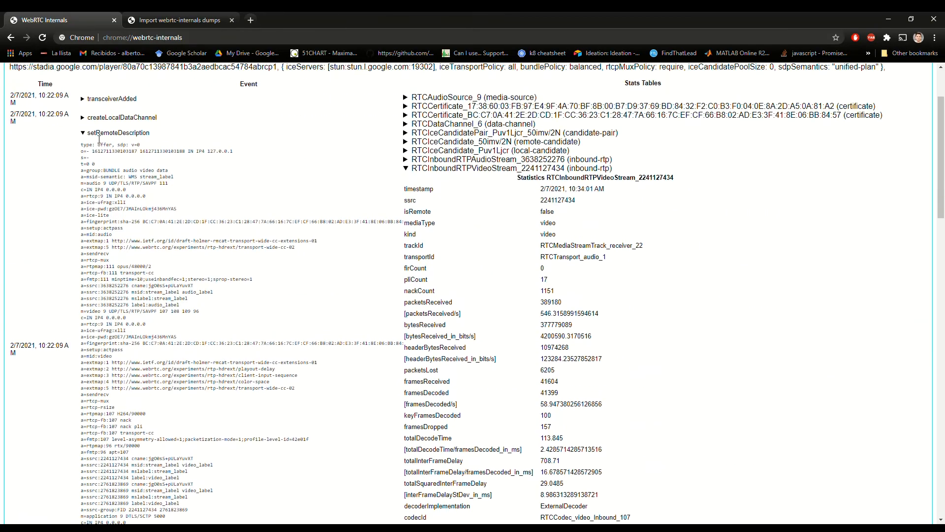
left_click(83, 133)
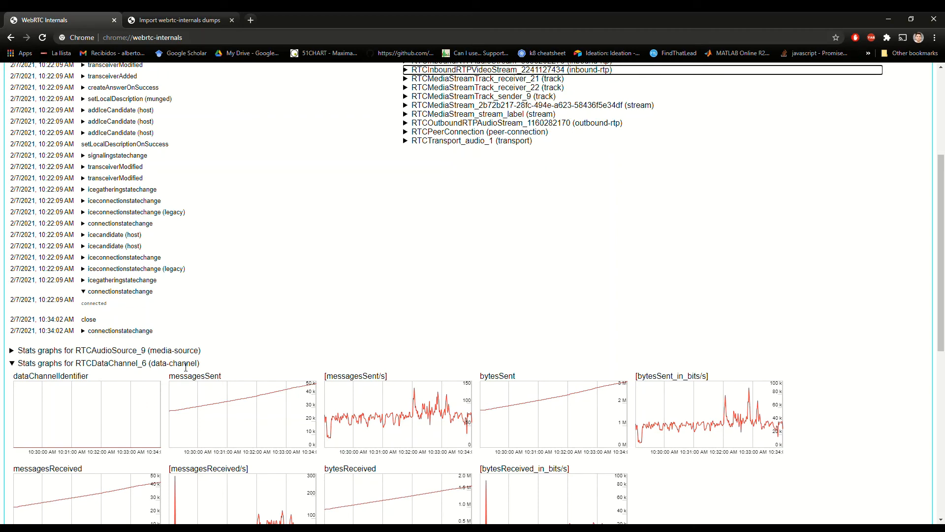
scroll("down", 3)
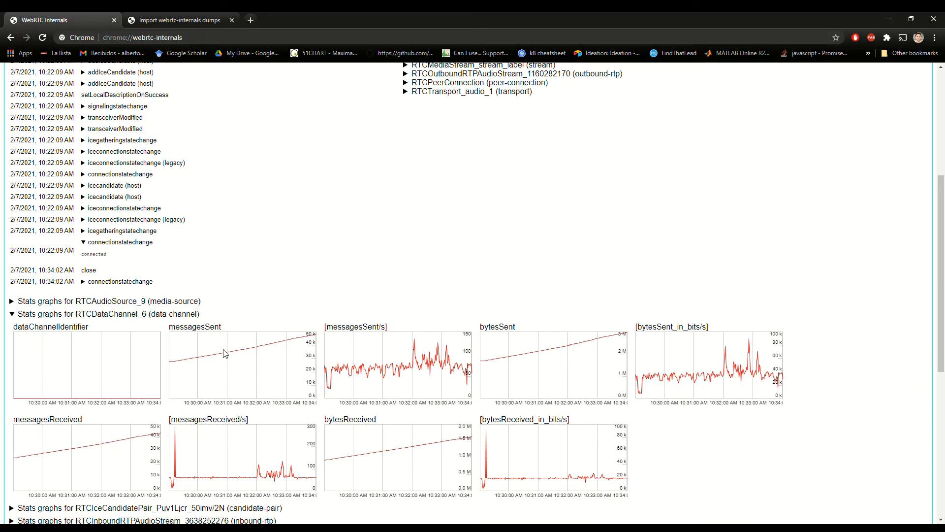
scroll("down", 3)
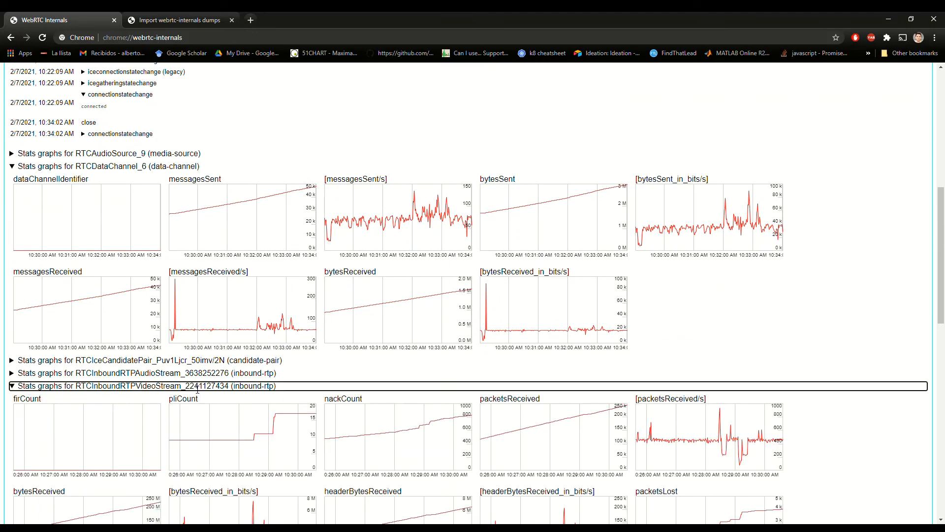
scroll("down", 3)
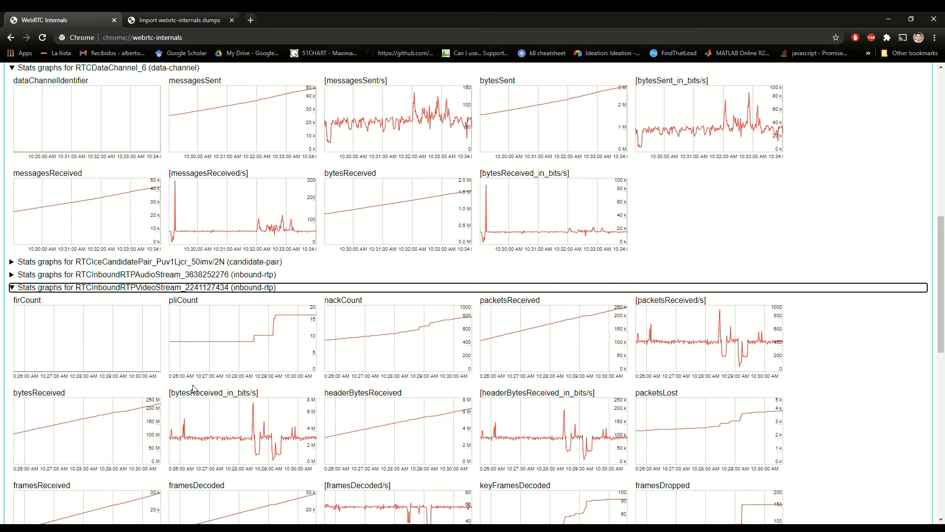
mouse_move(184, 367)
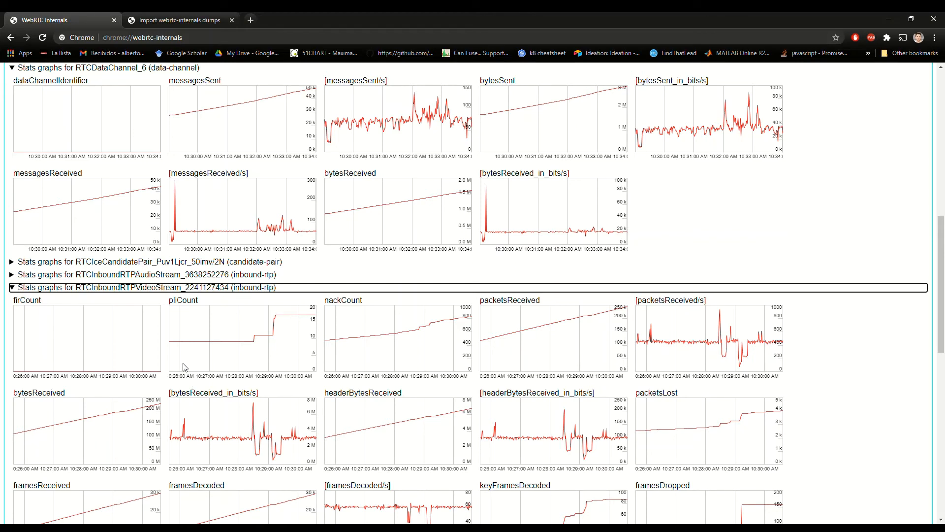
scroll("down", 3)
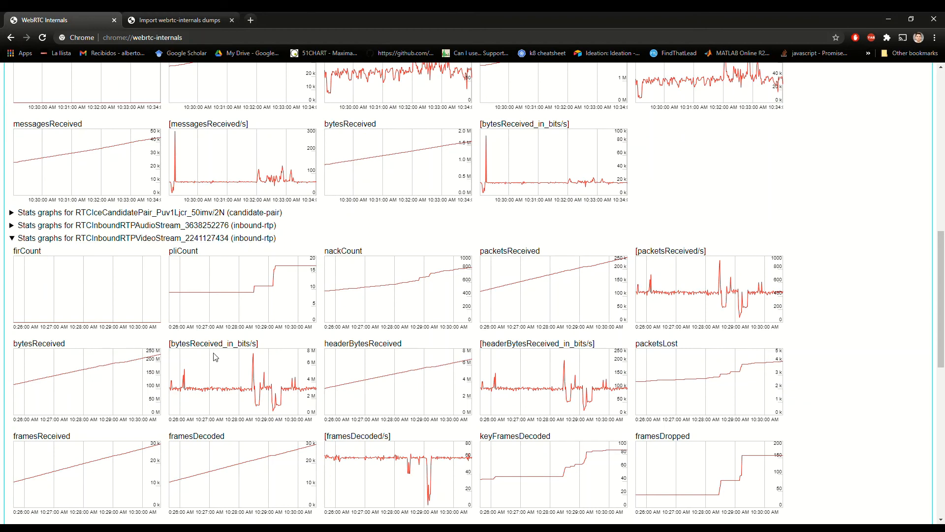
mouse_move(259, 368)
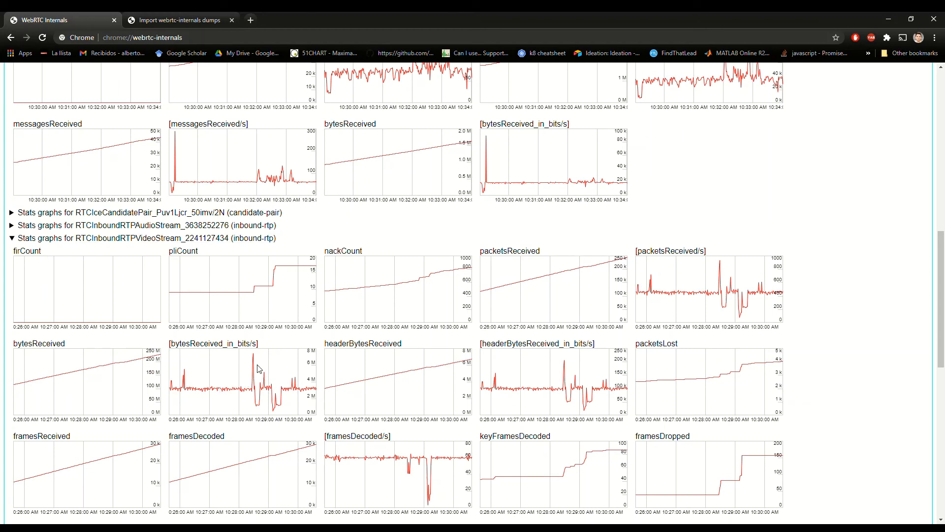
mouse_move(312, 362)
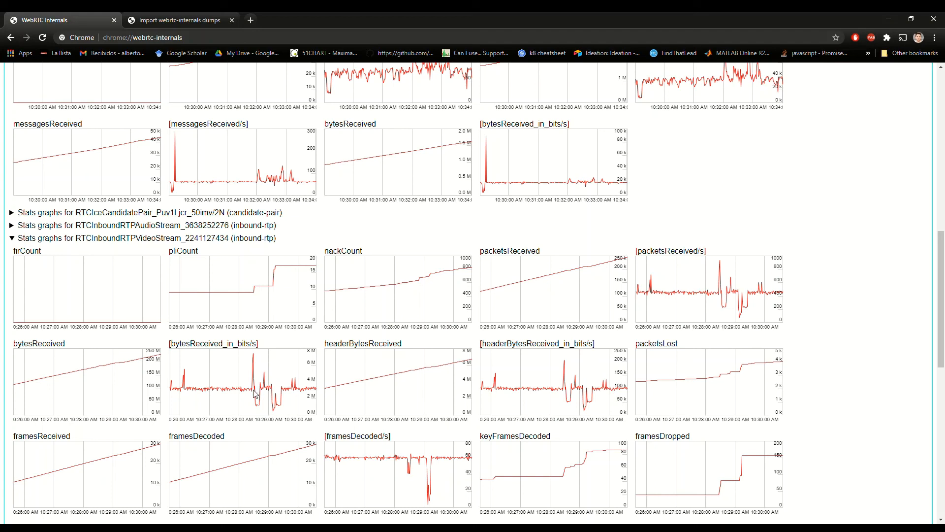
mouse_move(323, 404)
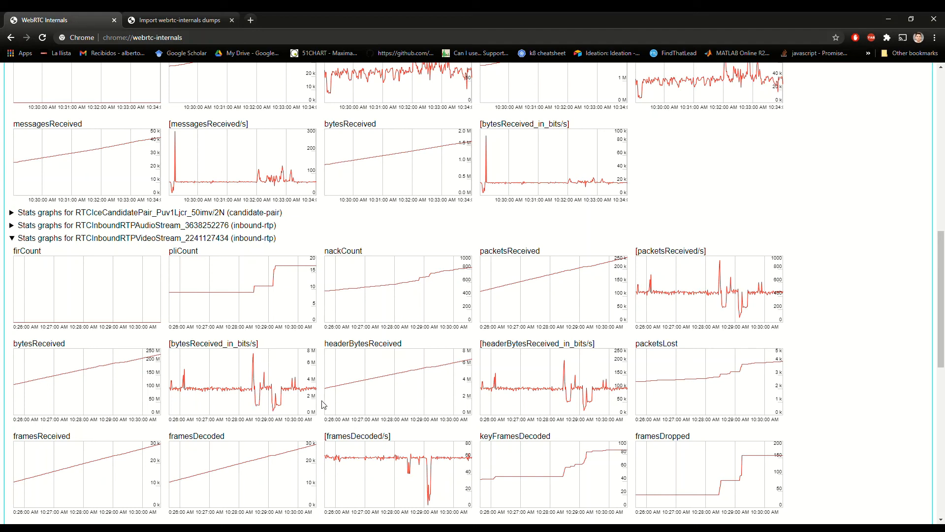
mouse_move(241, 409)
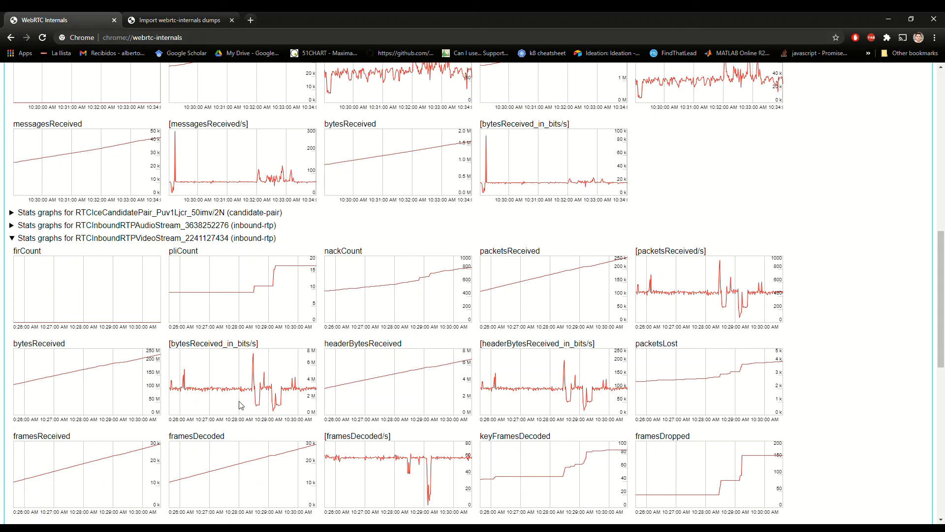
mouse_move(297, 411)
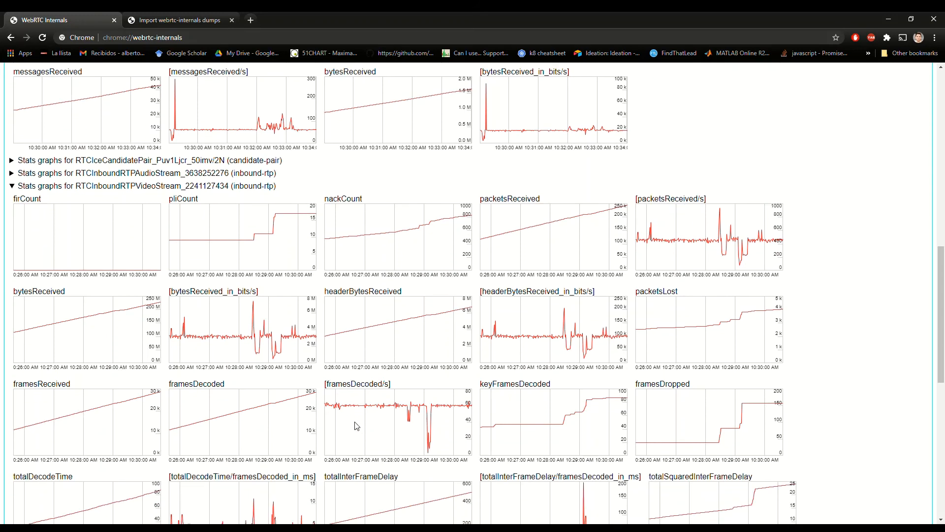
scroll("down", 3)
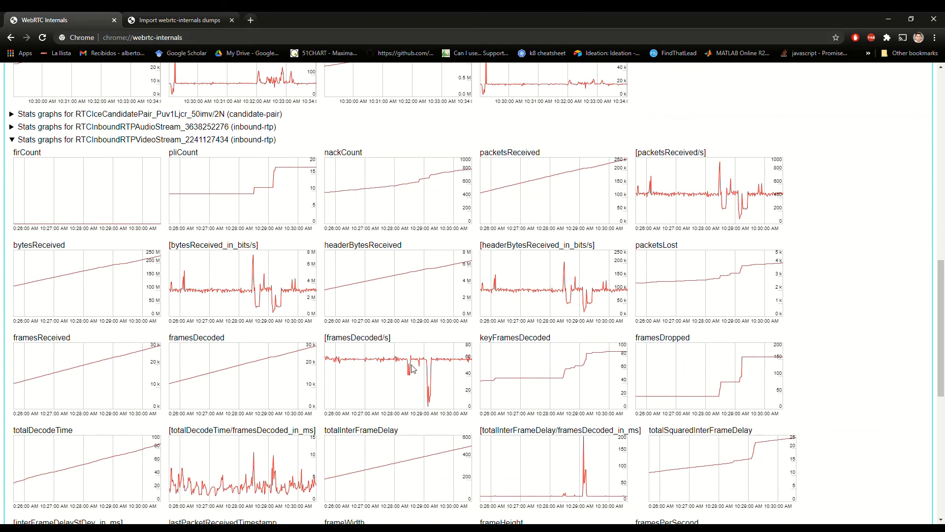
mouse_move(386, 364)
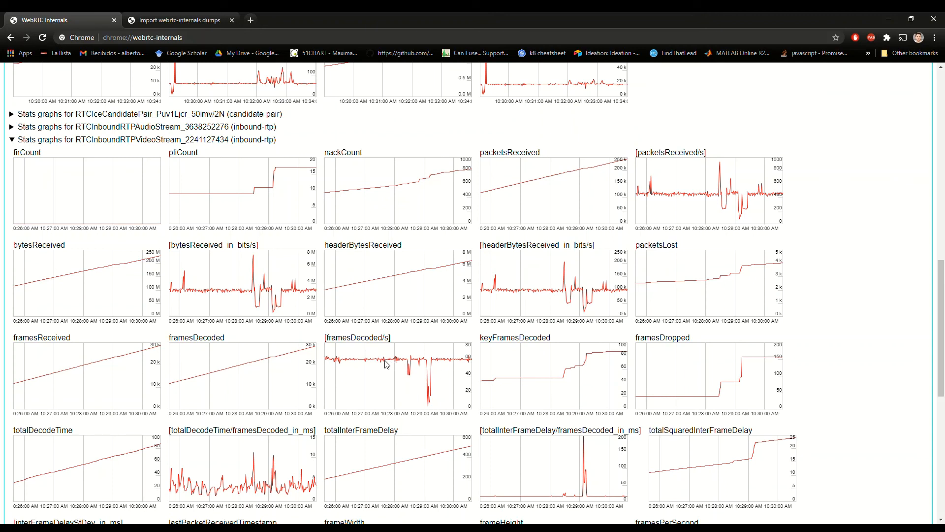
mouse_move(409, 374)
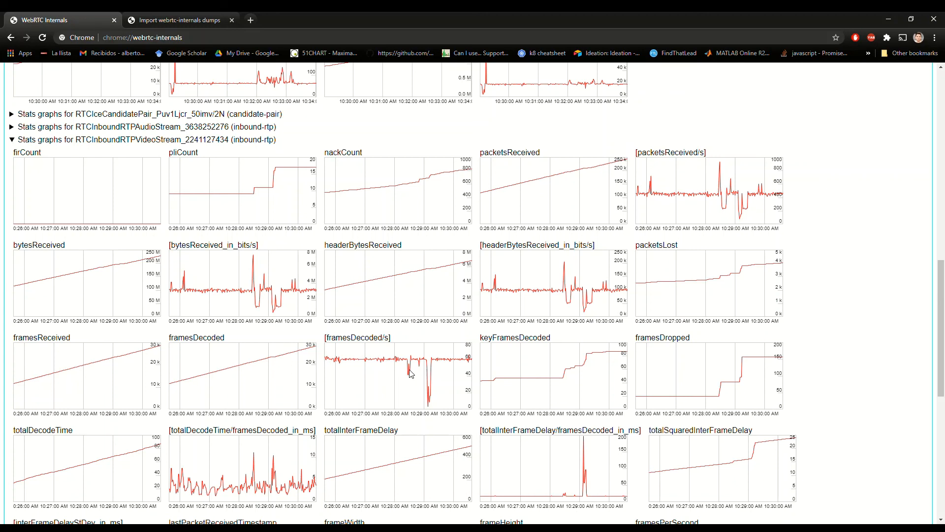
mouse_move(431, 391)
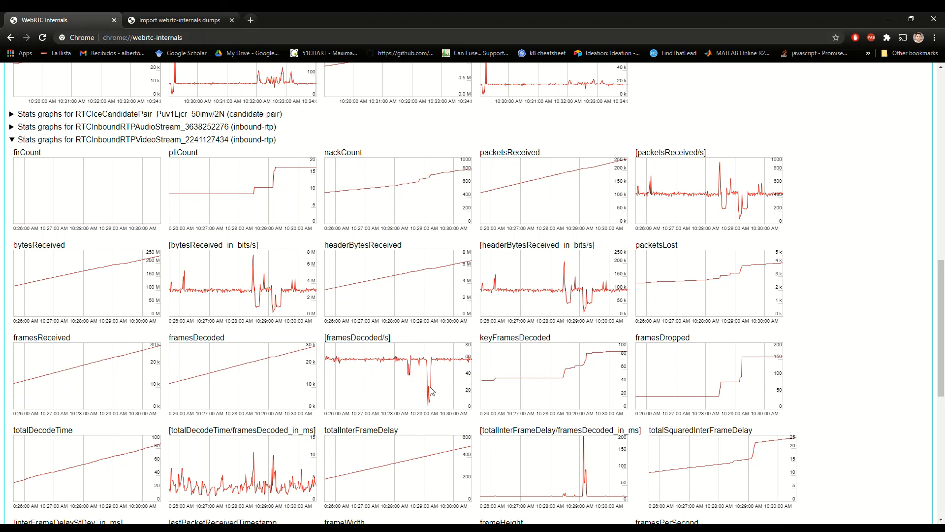
mouse_move(402, 429)
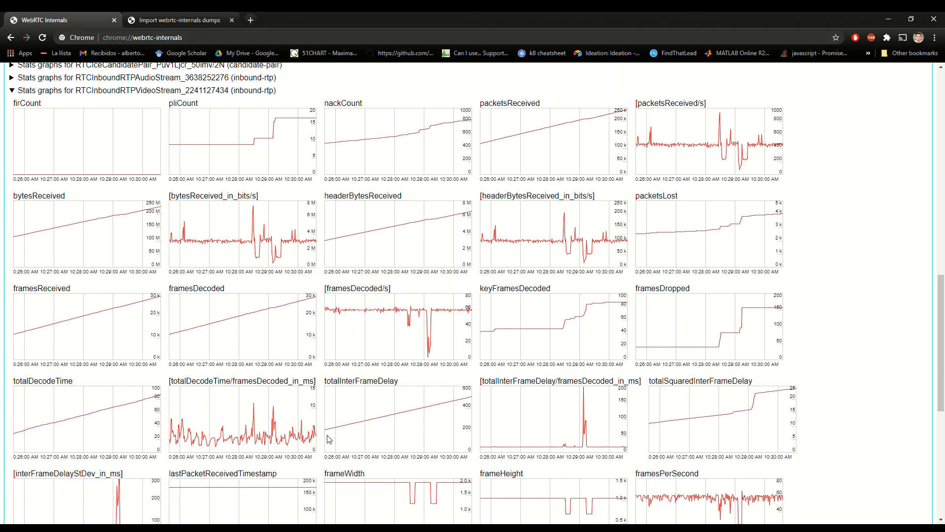
scroll("down", 3)
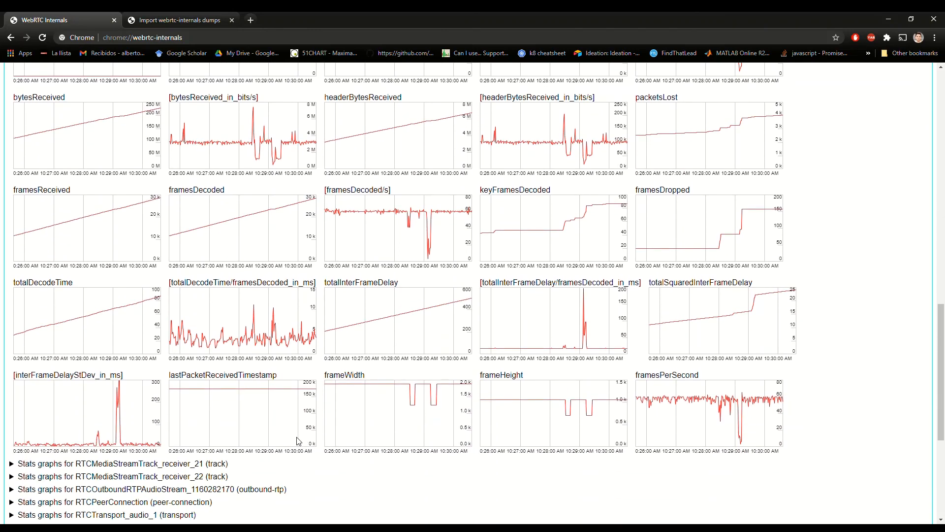
mouse_move(486, 412)
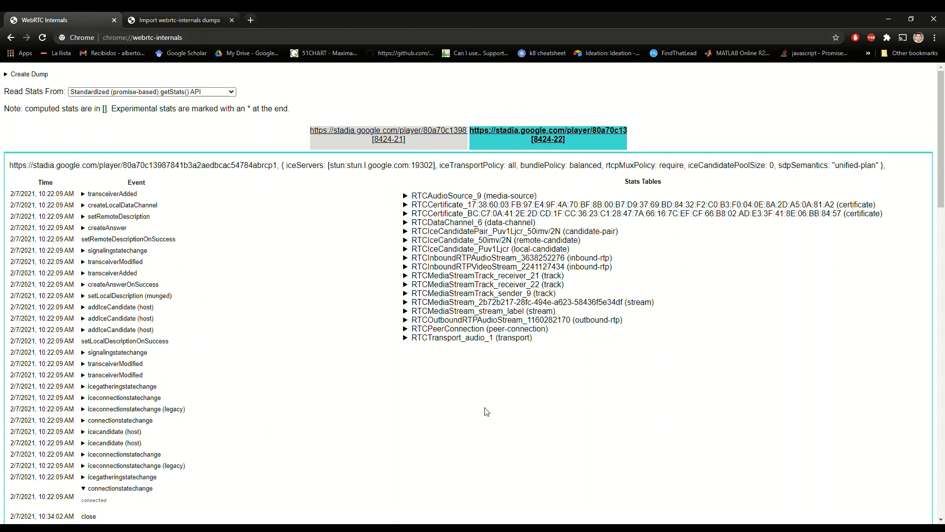
mouse_move(587, 297)
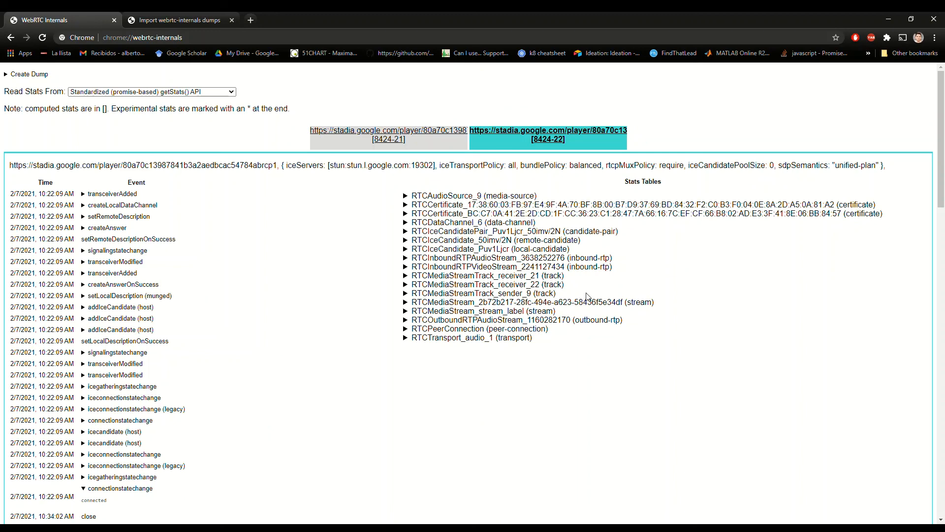